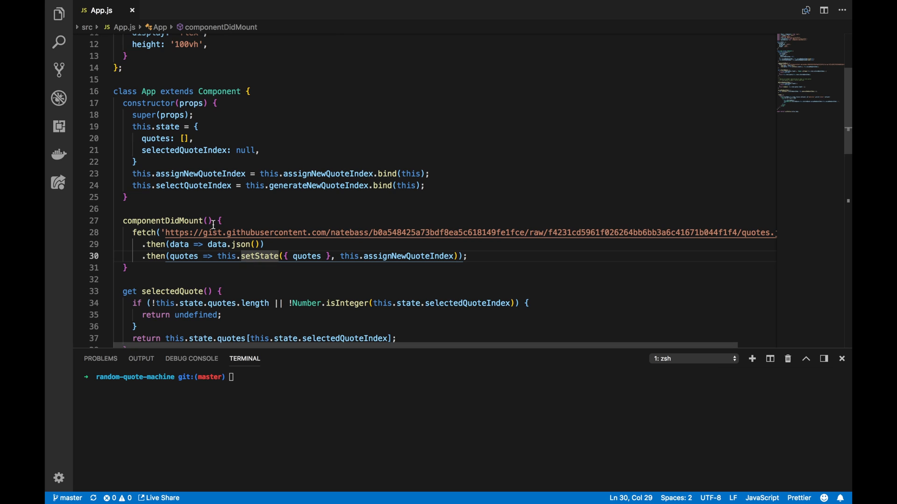
# Install react and react-dom 16.7.0-alpha.0 using npm install react@next react-dom@next.
pyautogui.click(151, 279)
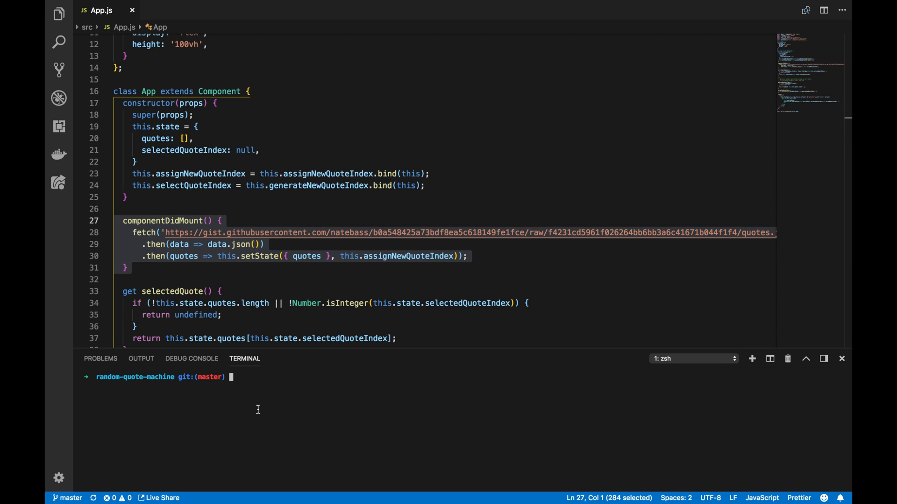
pyautogui.write('npm install react@16.7.0-alpha')
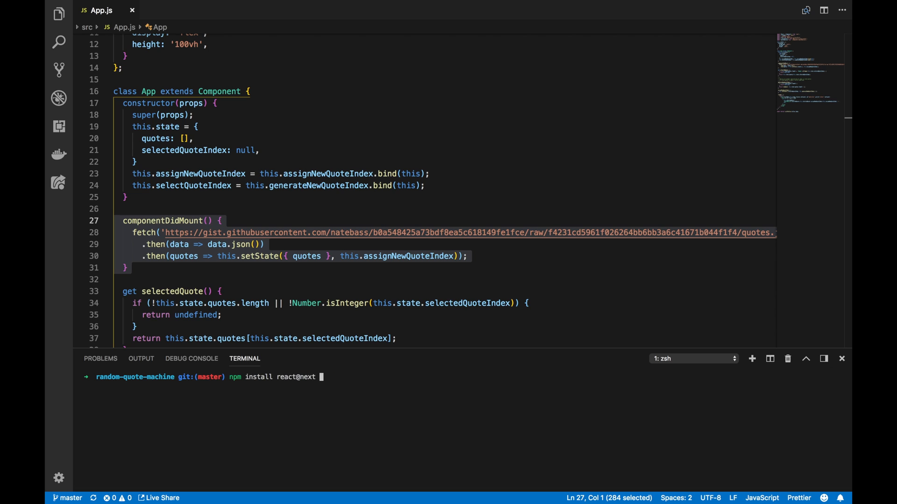
pyautogui.write('react-dom')
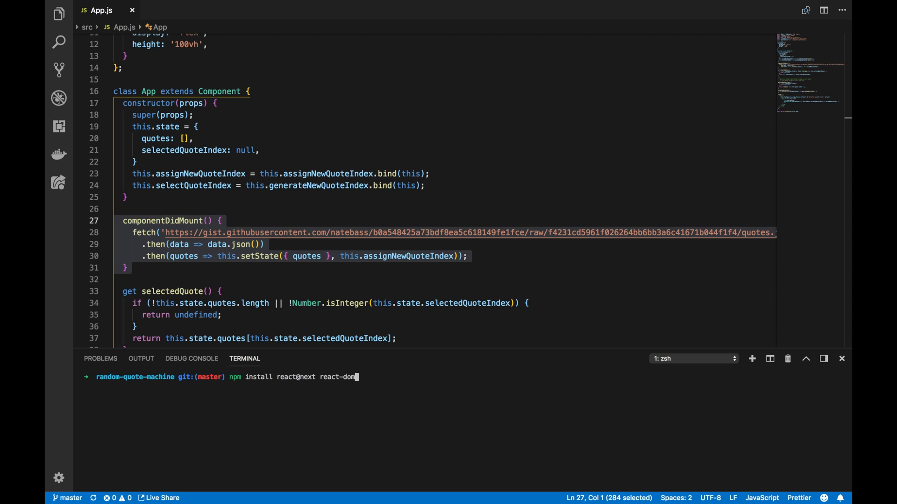
pyautogui.write('@next')
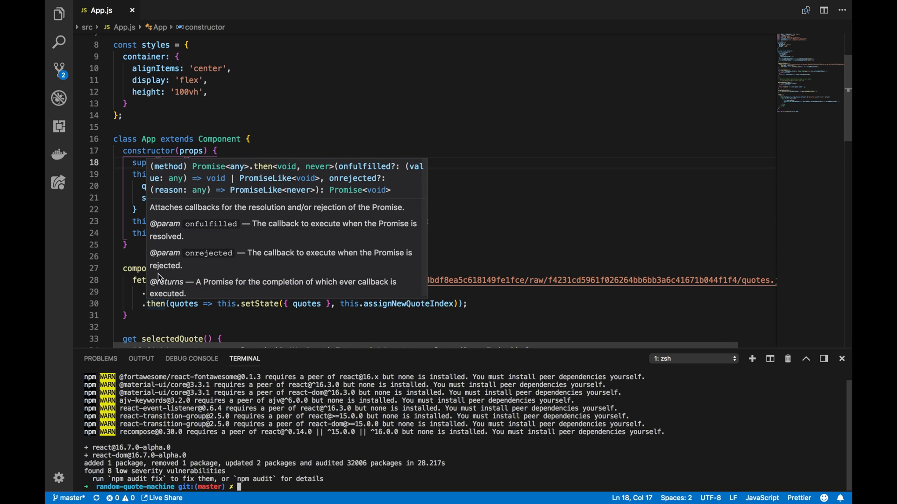
# Replace 'class App extends Component' with 'function App()'.
pyautogui.doubleClick(124, 139)
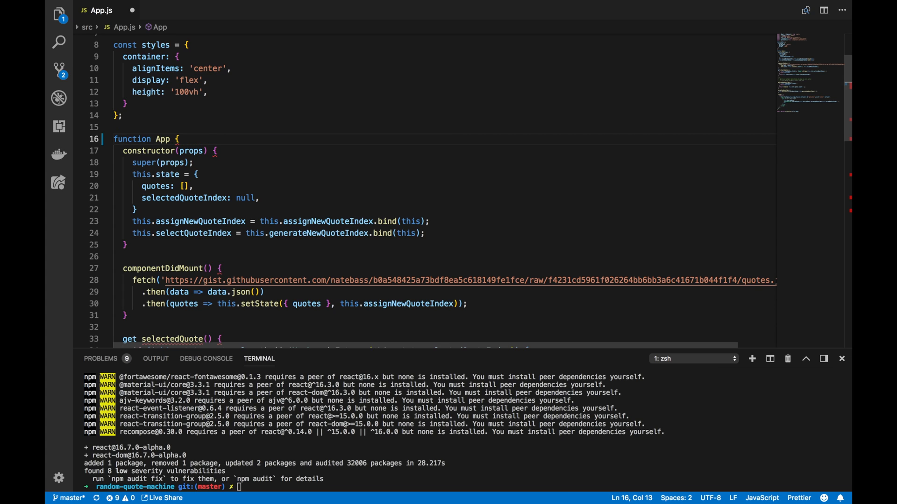
pyautogui.write('()')
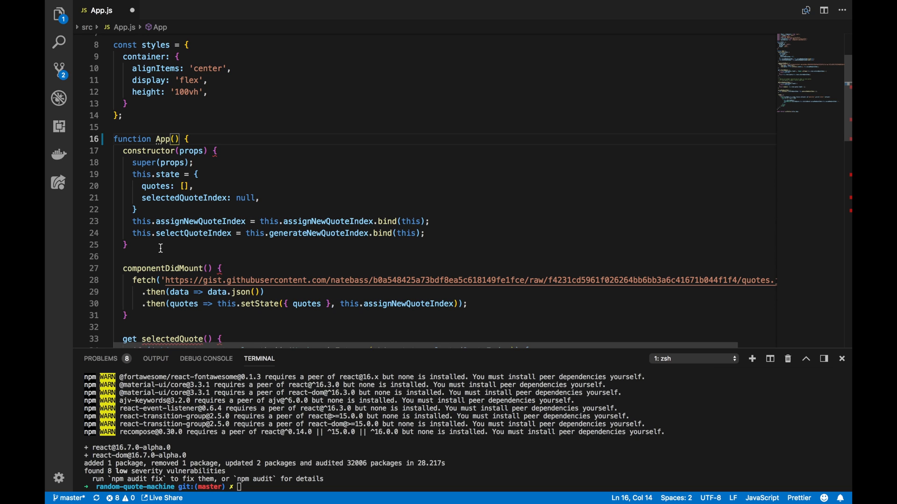
# Comment out constructor lines 17–25 and add an empty line below them.
pyautogui.click(125, 245)
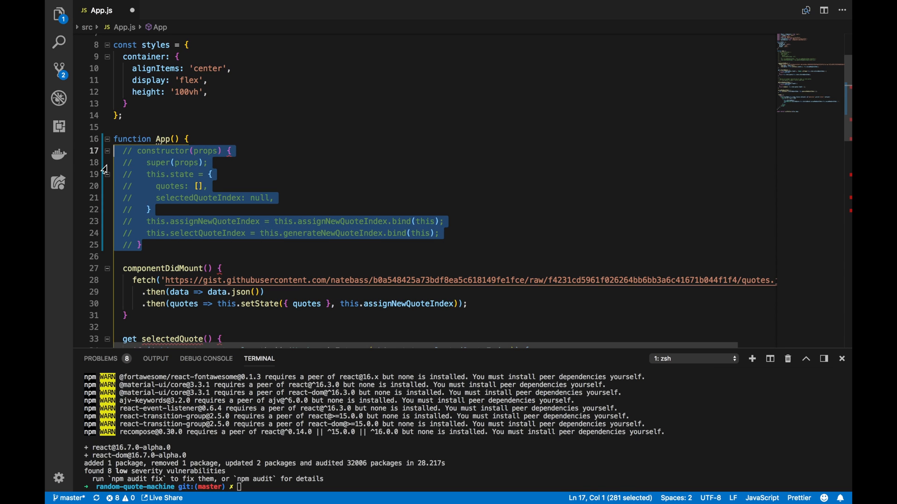
pyautogui.click(162, 244)
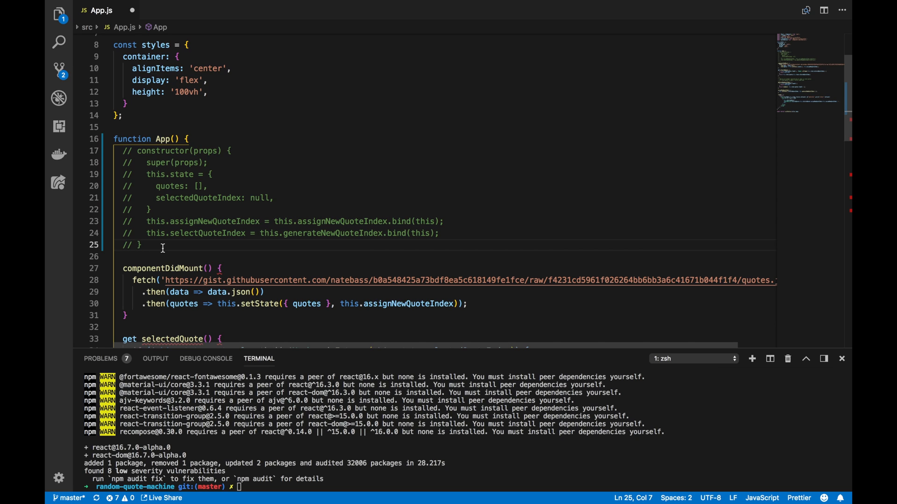
pyautogui.press('Enter')
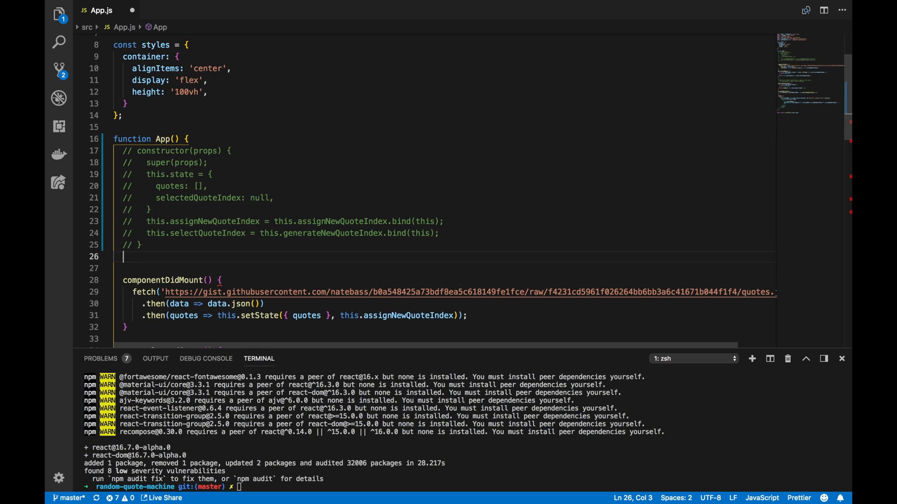
# Declare const [quotes, setQuotes] = useState([]).
pyautogui.write('const [')
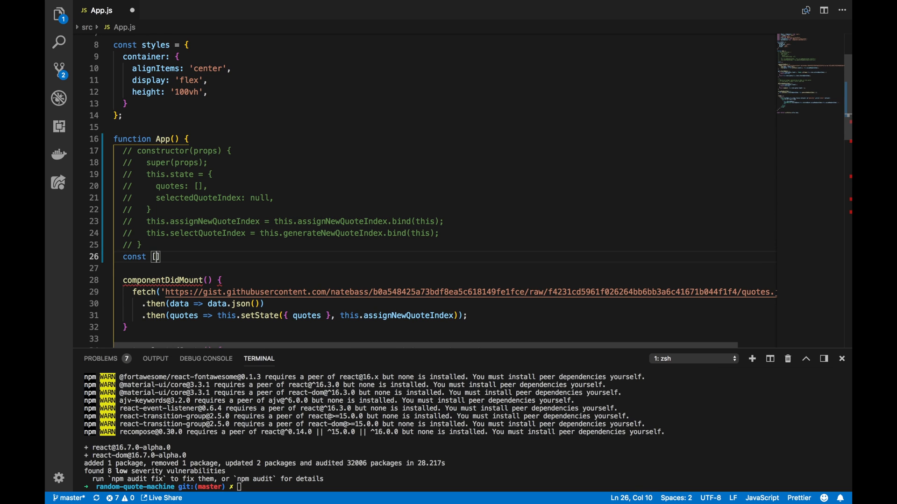
pyautogui.write('quotes, setQuotes')
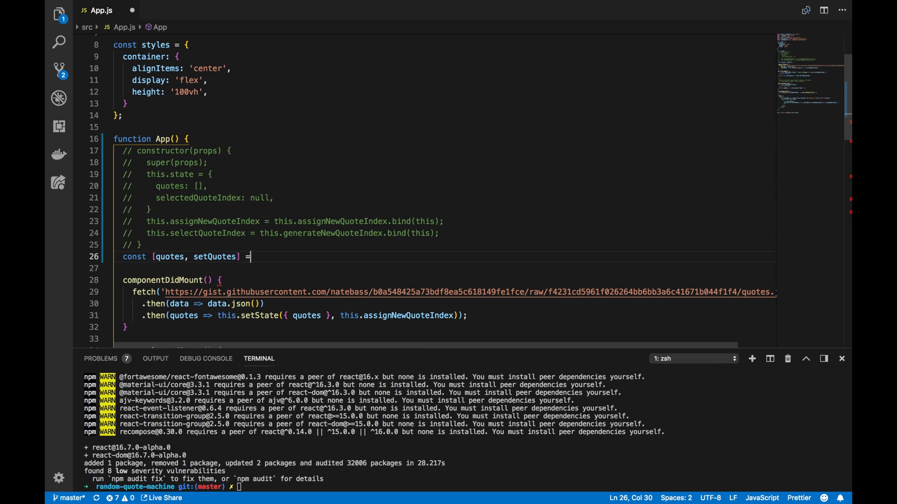
pyautogui.write('" "')
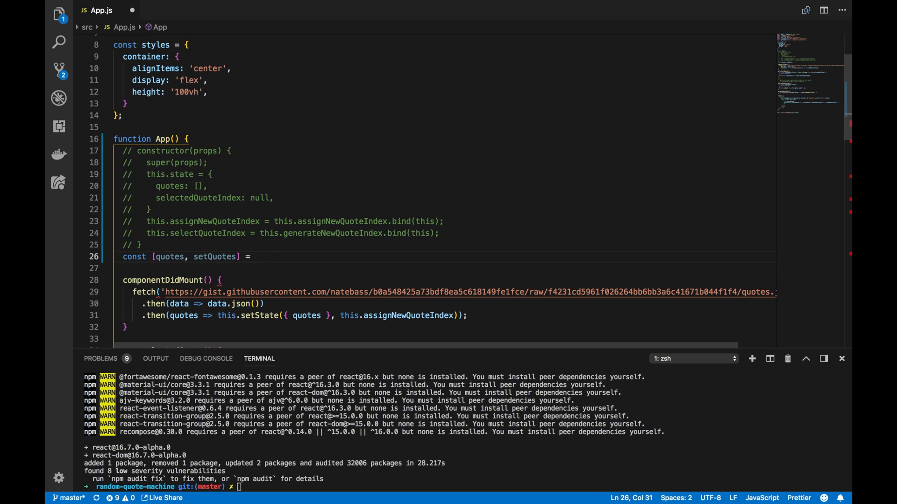
pyautogui.write('useState')
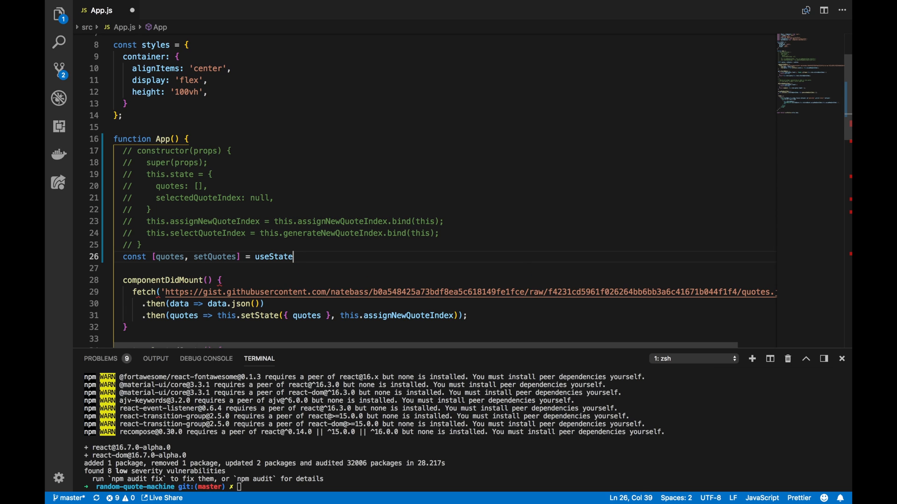
pyautogui.write('([])')
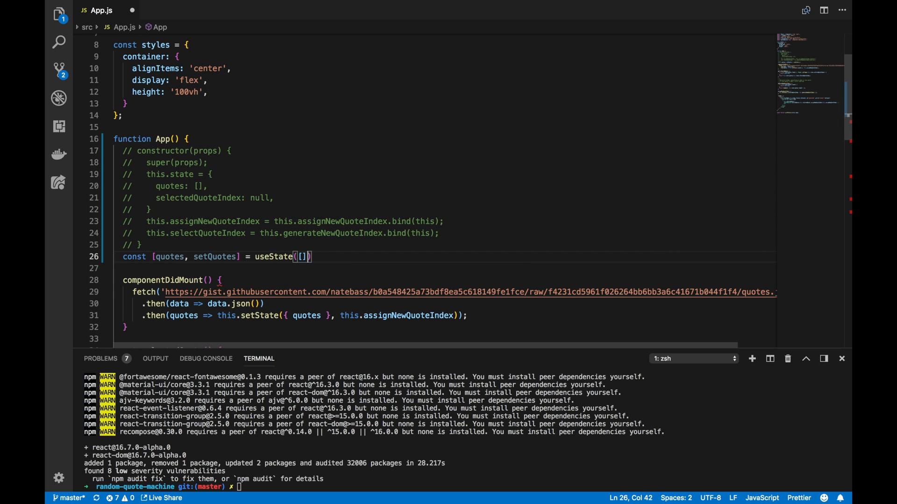
pyautogui.write(');')
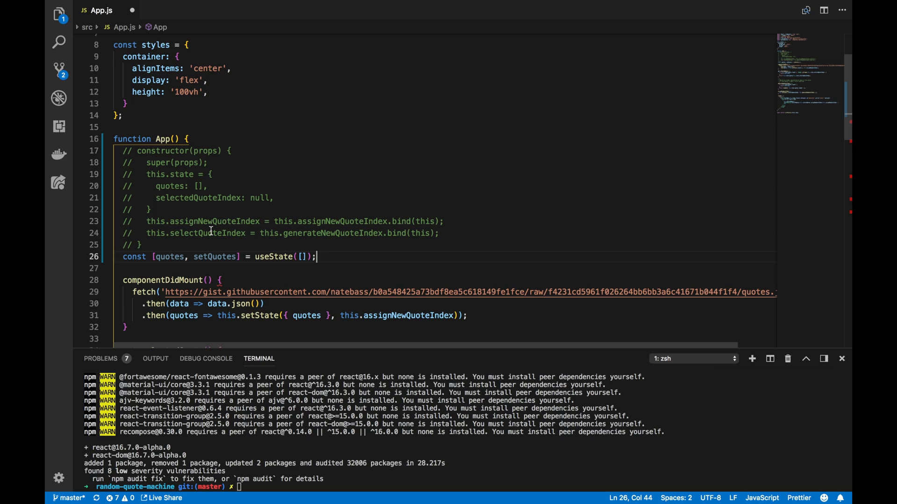
pyautogui.moveTo(206, 209)
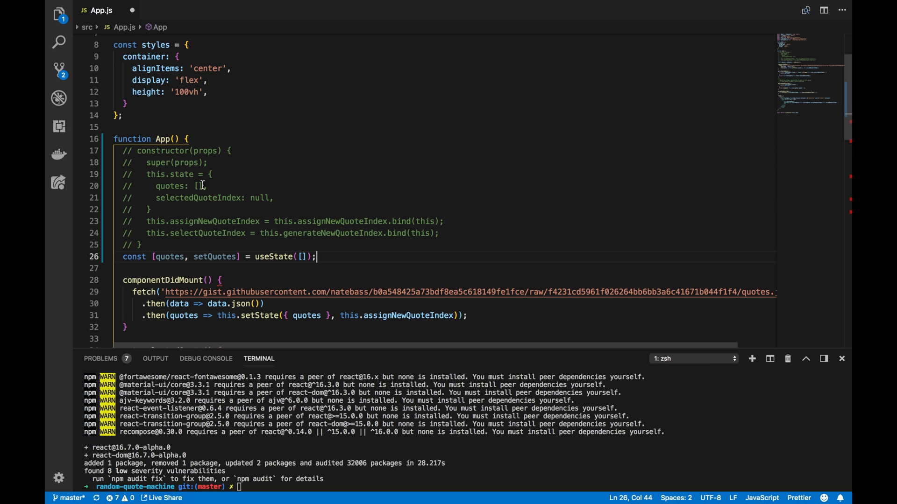
# Add a selectedQuoteIndex state with setSelectedQuoteIndex, initialized to useState(null).
pyautogui.doubleClick(199, 185)
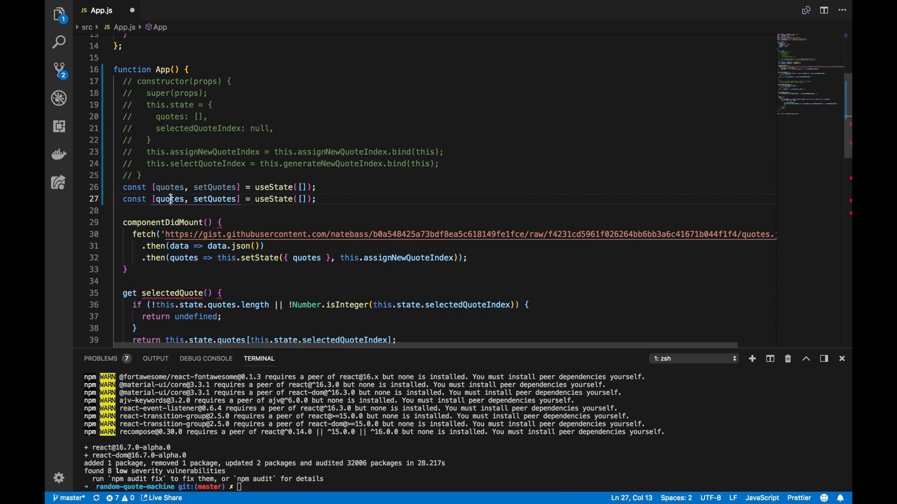
pyautogui.write('selectedQuoteIndex')
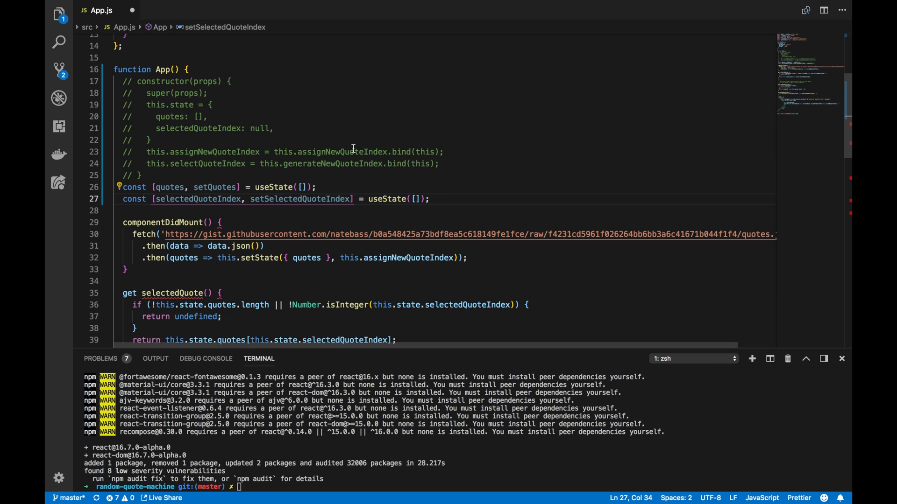
pyautogui.press('Backspace')
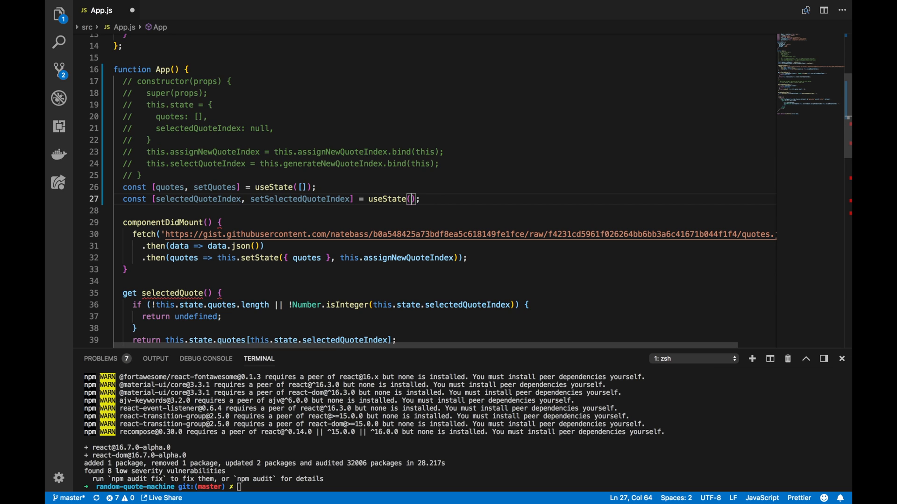
pyautogui.write('null')
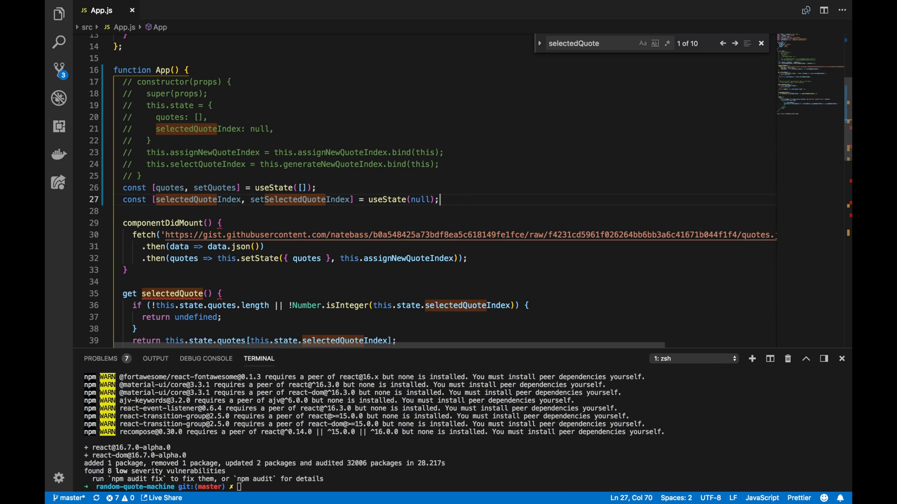
# Add useEffect(() => {}) and remove the fetch chain from componentDidMount.
pyautogui.write('useEf')
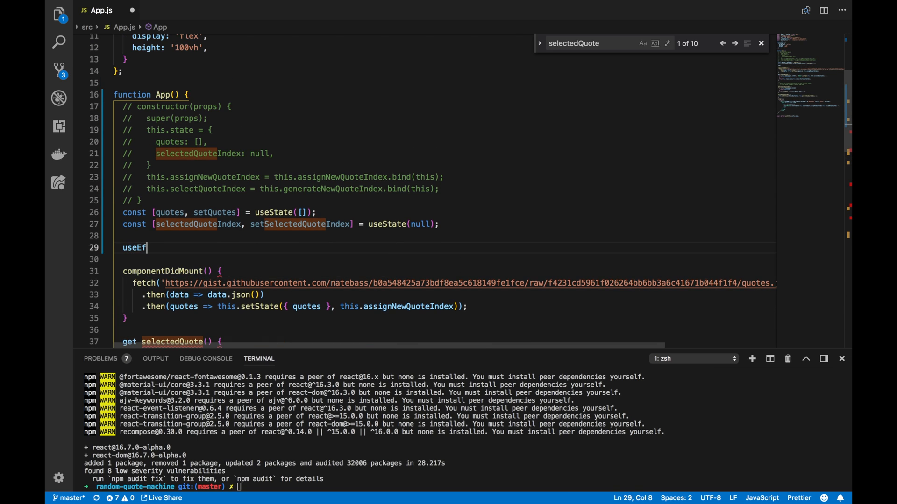
pyautogui.write('fect(() => {})')
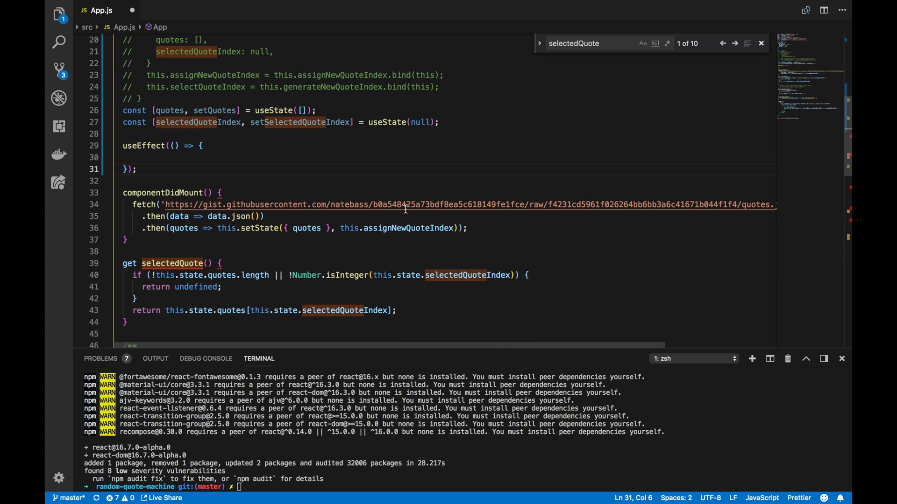
pyautogui.moveTo(132, 205); pyautogui.dragTo(466, 229)
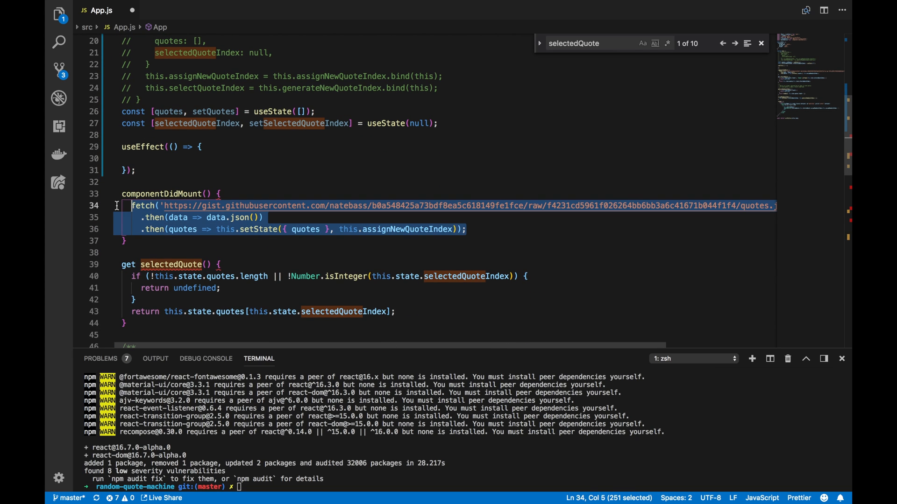
pyautogui.press('Delete')
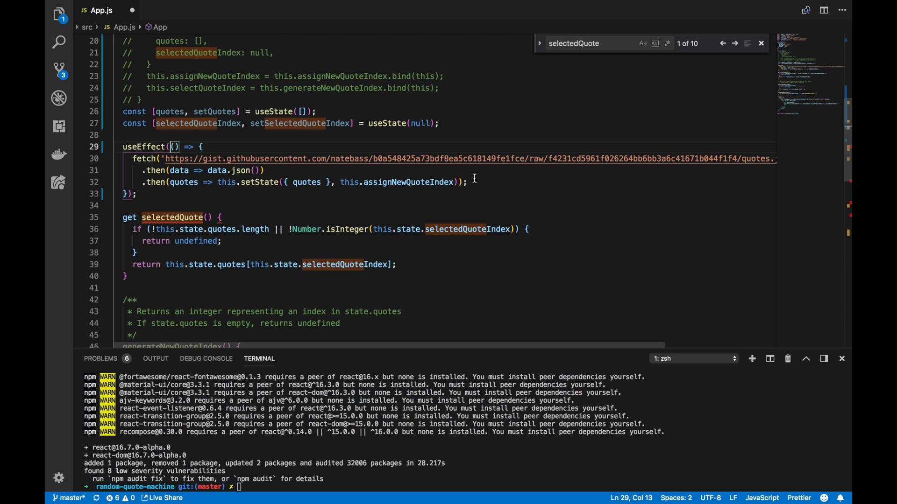
# Make the effect callback async, awaiting fetch into data and data.json() into quotes.
pyautogui.write('asyn')
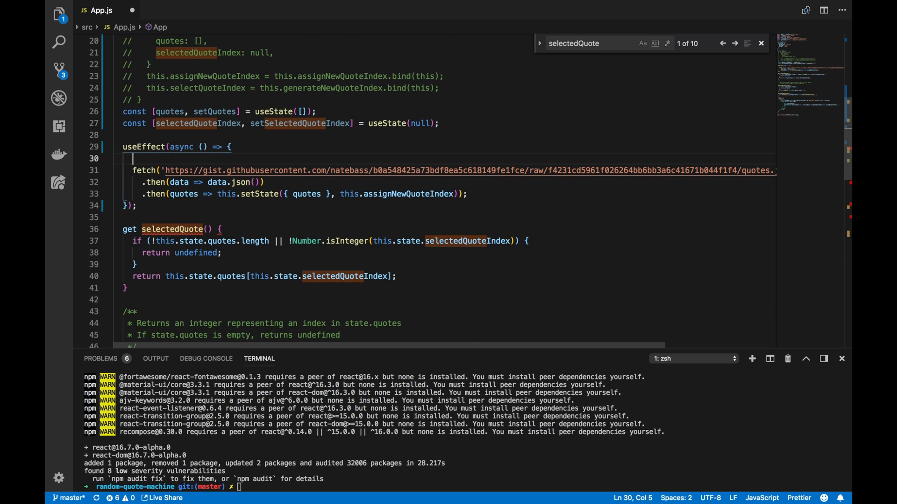
pyautogui.write('const data =')
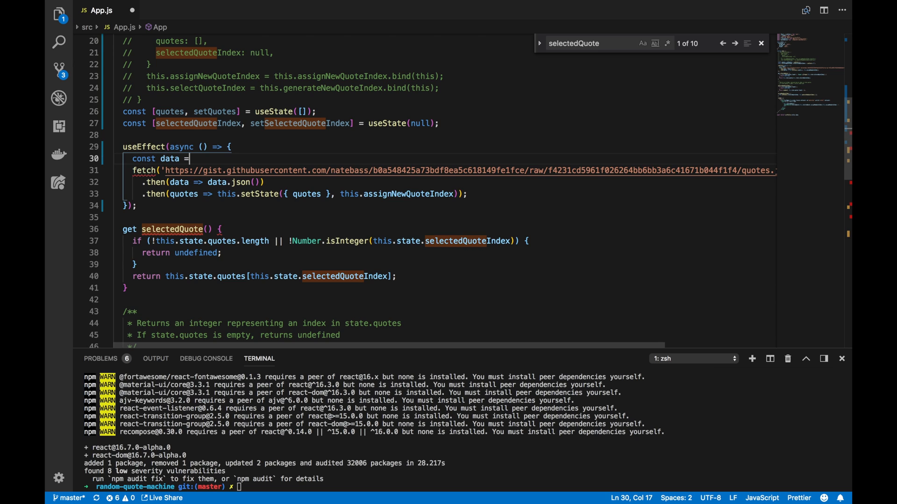
pyautogui.write('await')
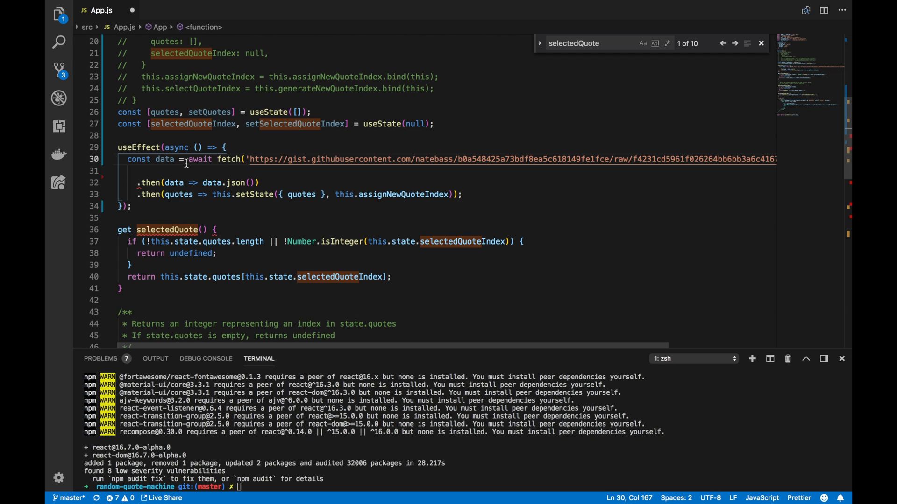
pyautogui.doubleClick(199, 159)
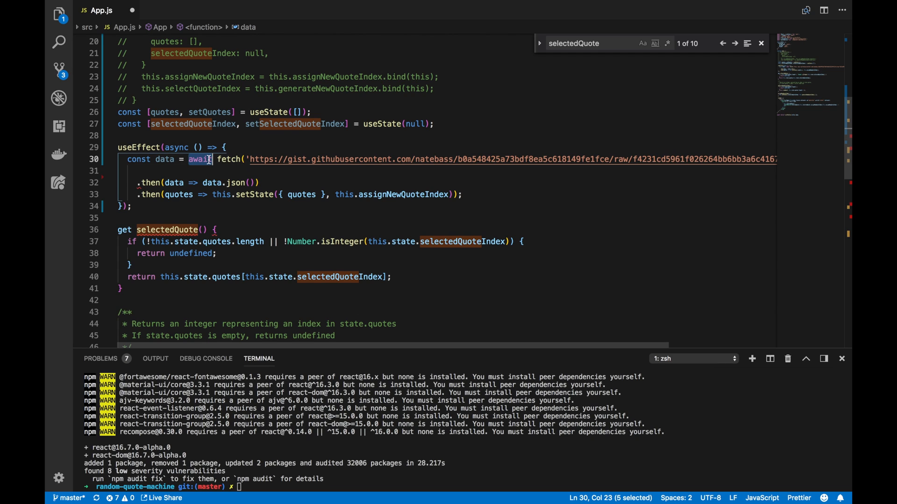
pyautogui.click(176, 147)
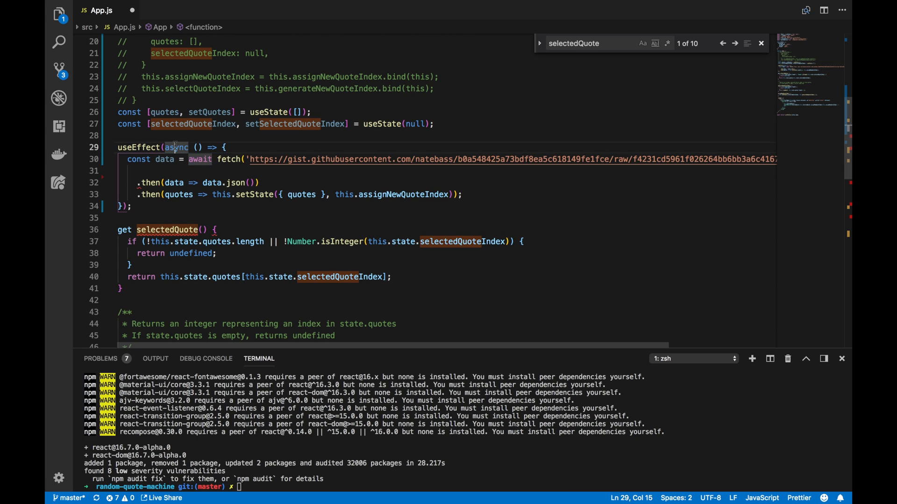
pyautogui.doubleClick(175, 147)
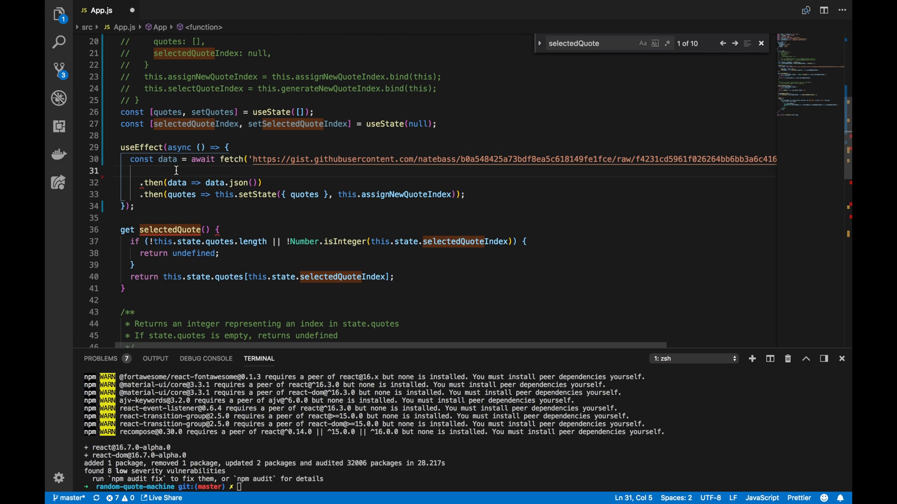
pyautogui.write('const quotes = await data.json();')
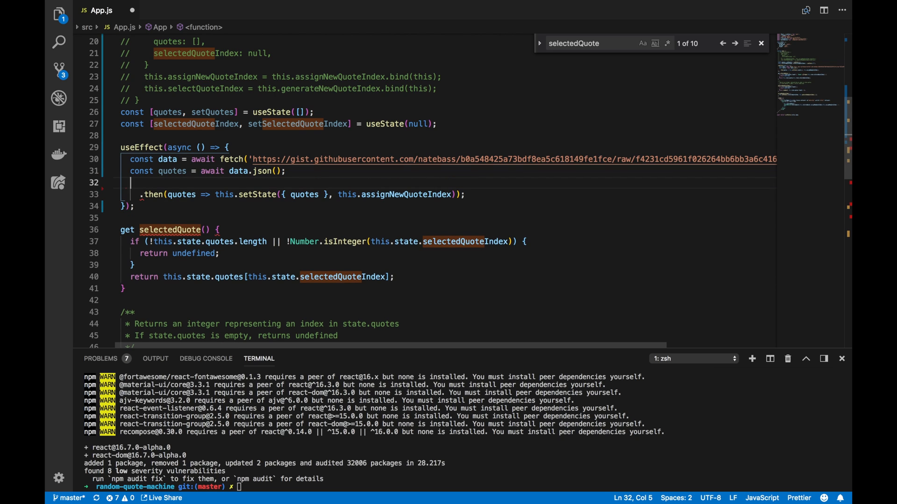
# Call setQuotes(quotes) and assignNewQuoteIndex() in the effect, removing the .then chain.
pyautogui.write('setQuo')
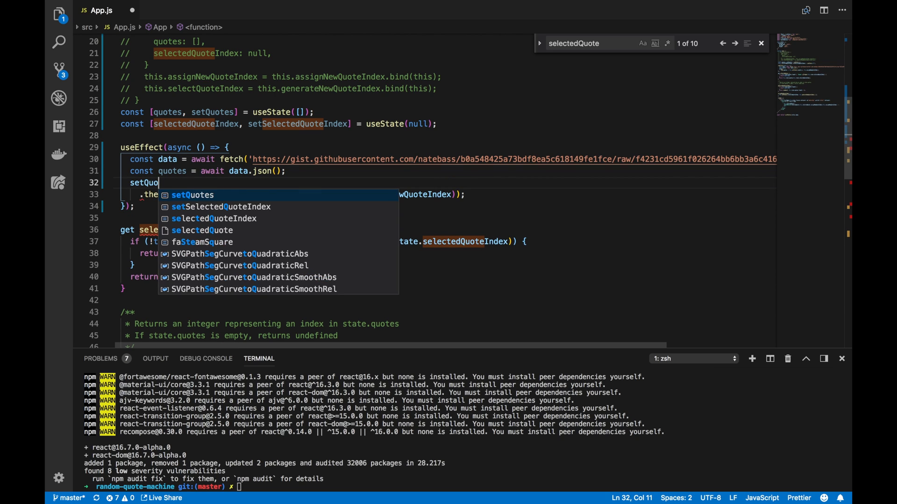
pyautogui.doubleClick(225, 195)
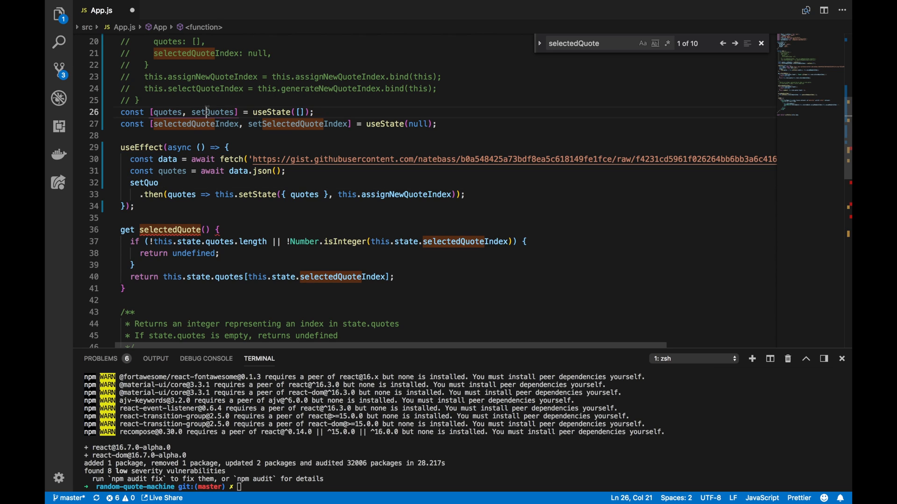
pyautogui.doubleClick(212, 112)
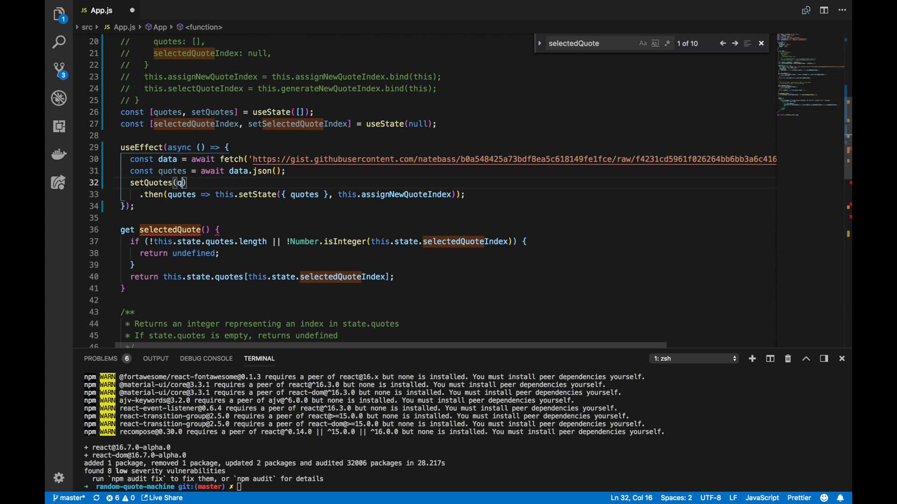
pyautogui.write('uotes')
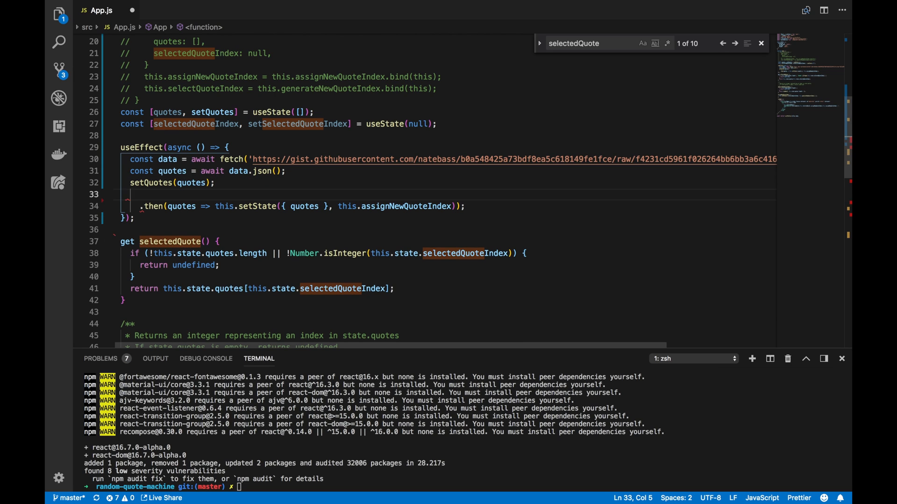
pyautogui.write('assignNewQuoteIndex(')
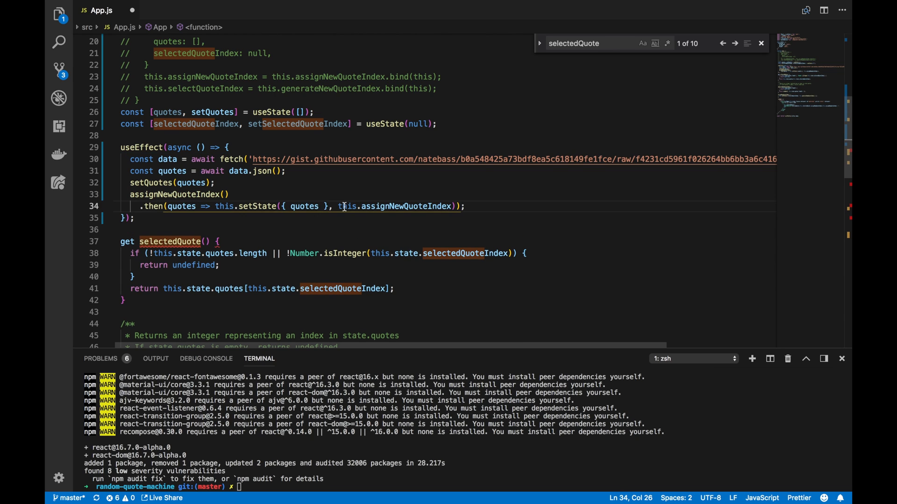
pyautogui.doubleClick(347, 206)
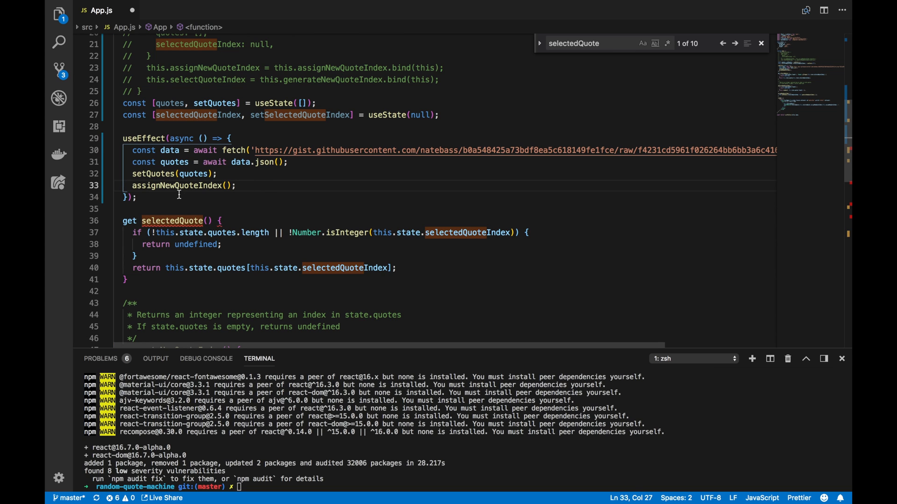
# Make assignNewQuoteIndex a function calling setSelectedQuoteIndex(generateNewQuoteIndex()).
pyautogui.scroll(-3)
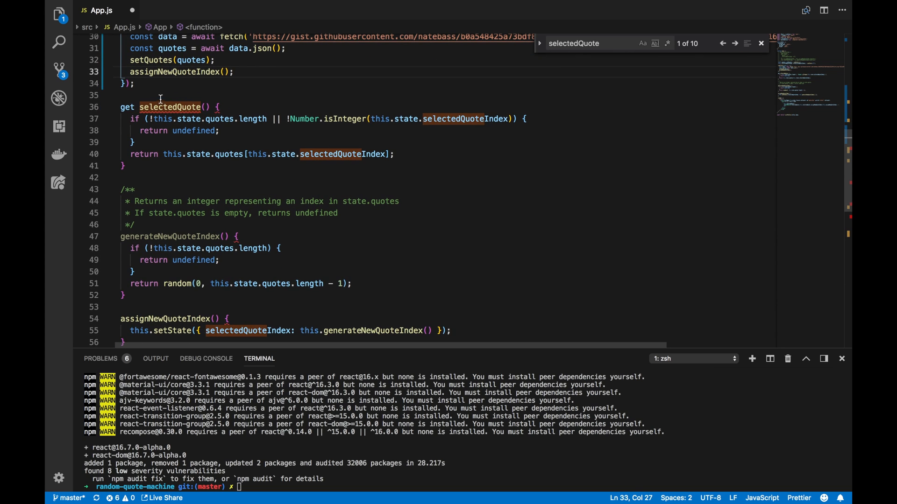
pyautogui.scroll(-3)
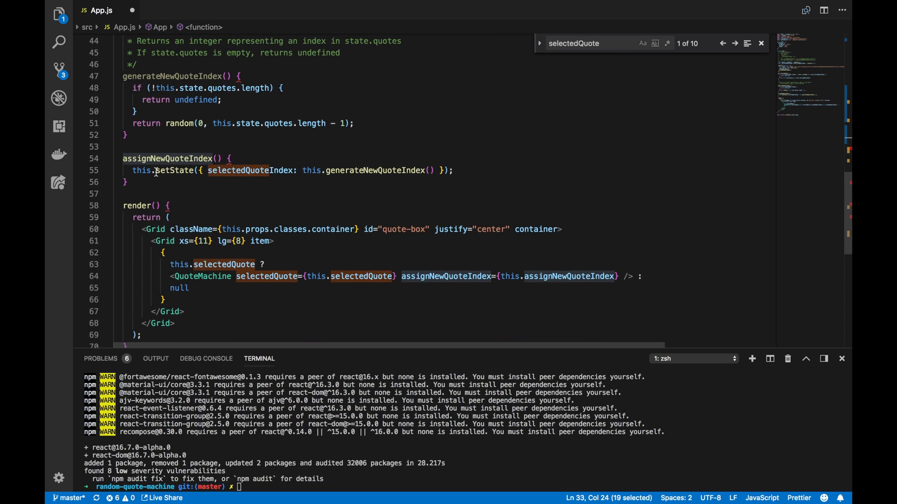
pyautogui.write('function')
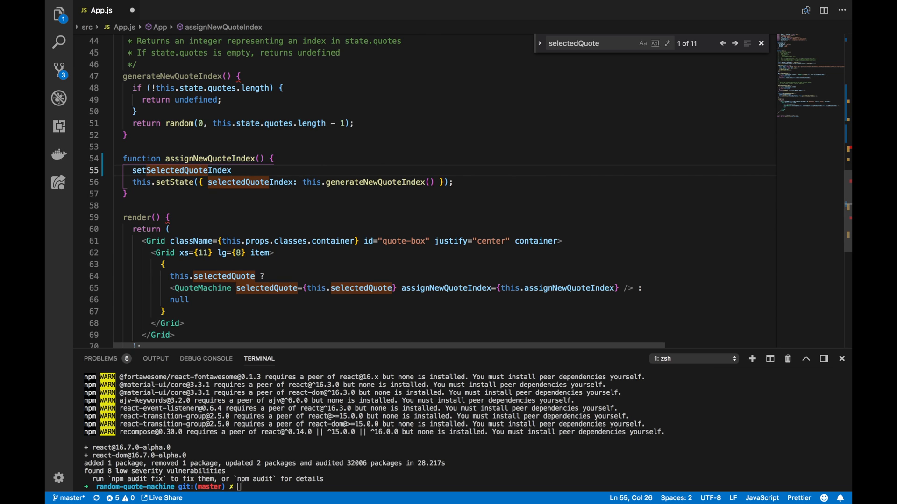
pyautogui.write('()')
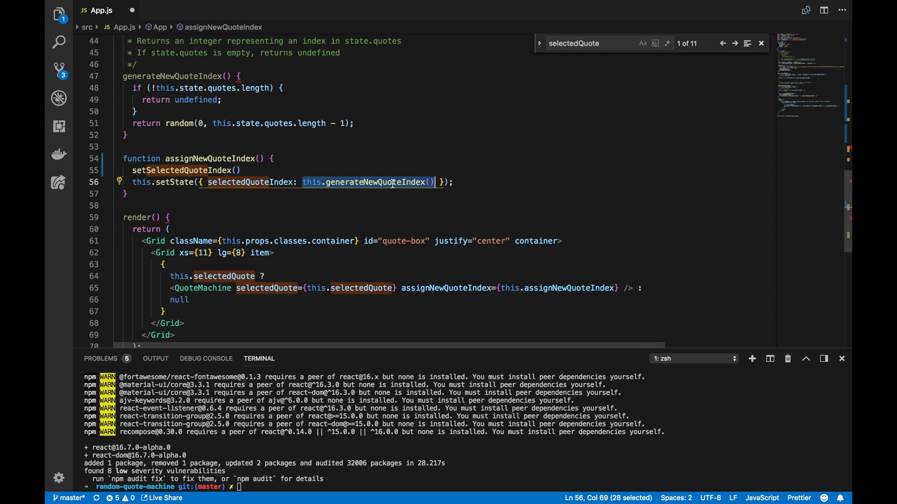
pyautogui.press('Delete')
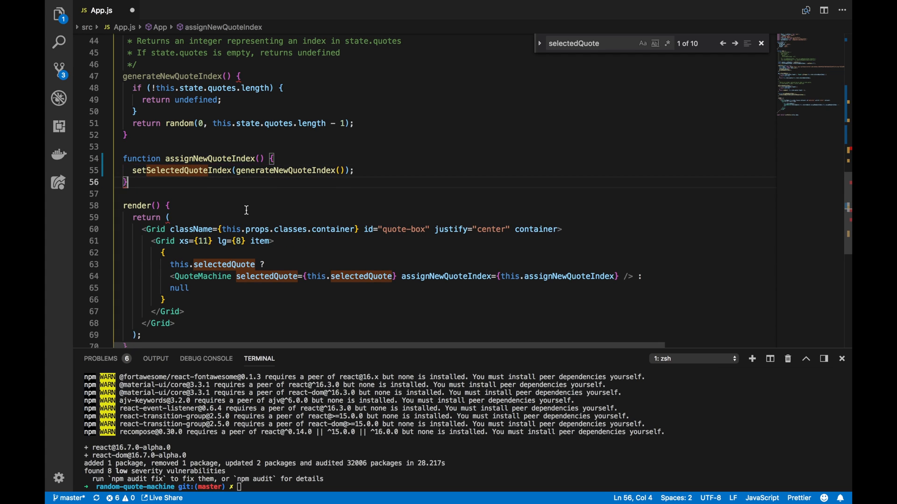
pyautogui.doubleClick(285, 171)
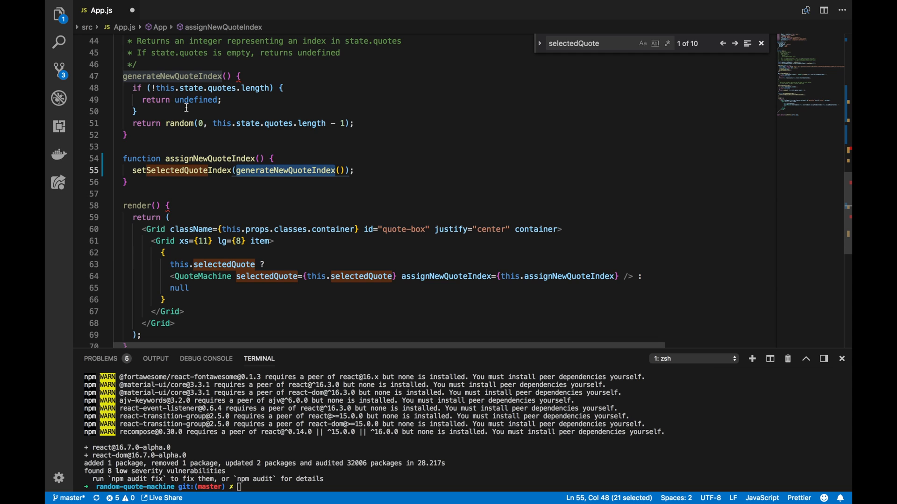
# Prefix generateNewQuoteIndex with function and use quotes.length instead of this.state.quotes.
pyautogui.click(130, 76)
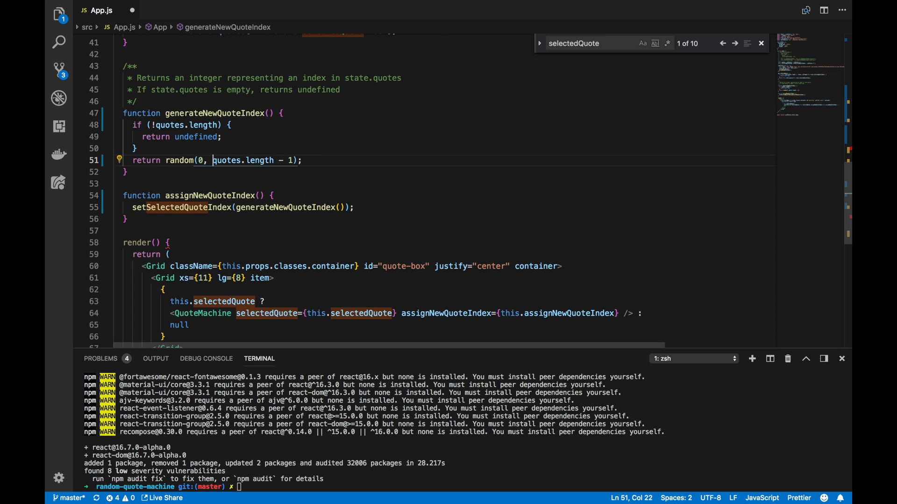
pyautogui.moveTo(183, 161)
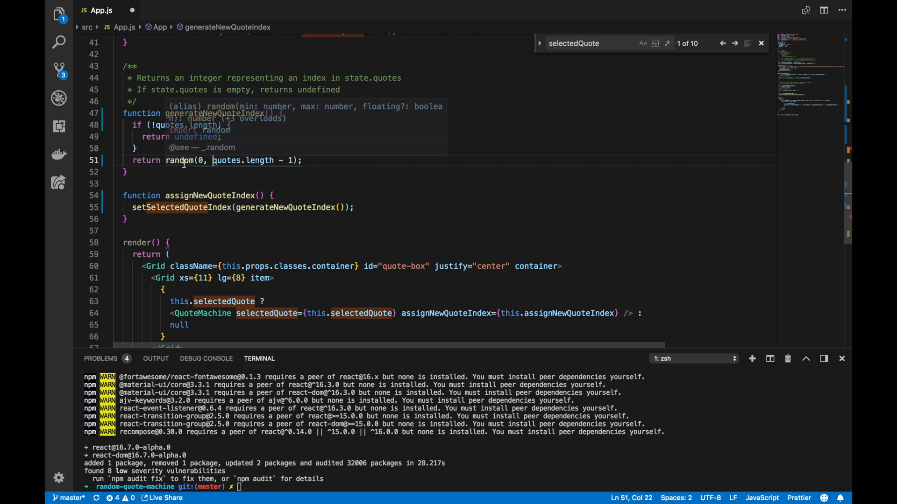
pyautogui.moveTo(184, 196)
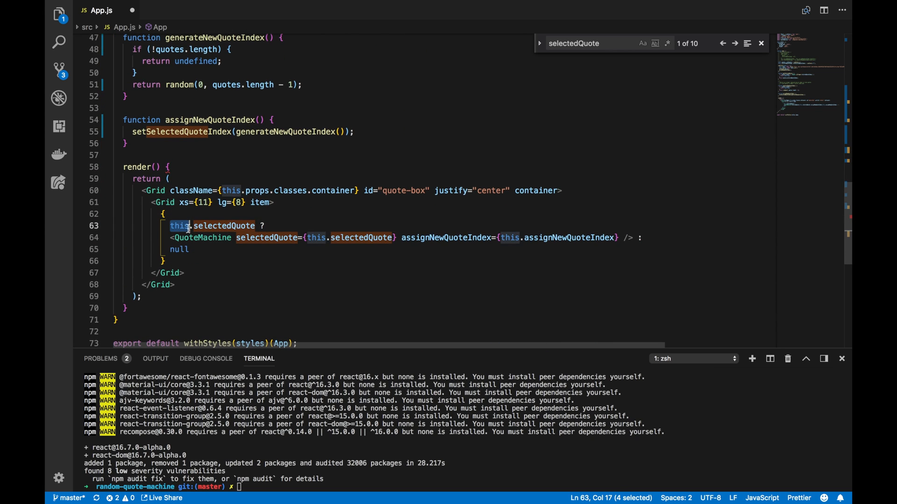
# Use getSelectedQuote() in the render JSX and select this.props in the Grid className.
pyautogui.write('getSl')
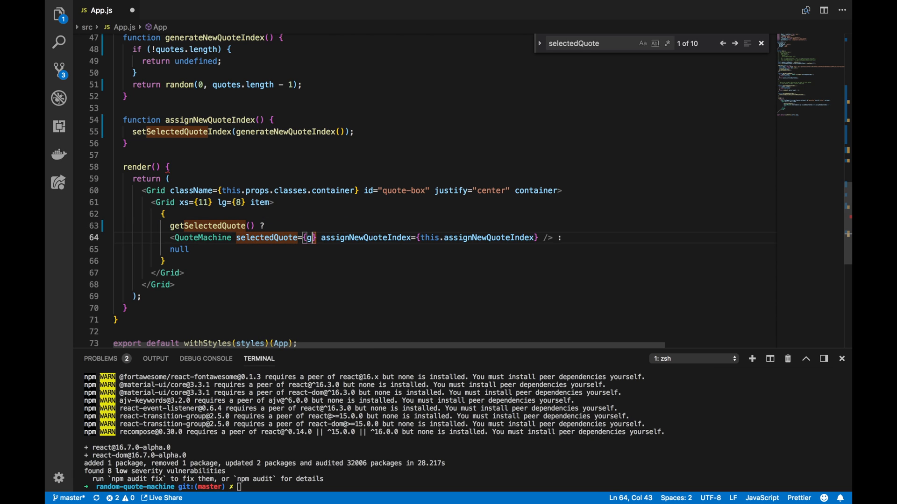
pyautogui.write('etSelectedQuote()')
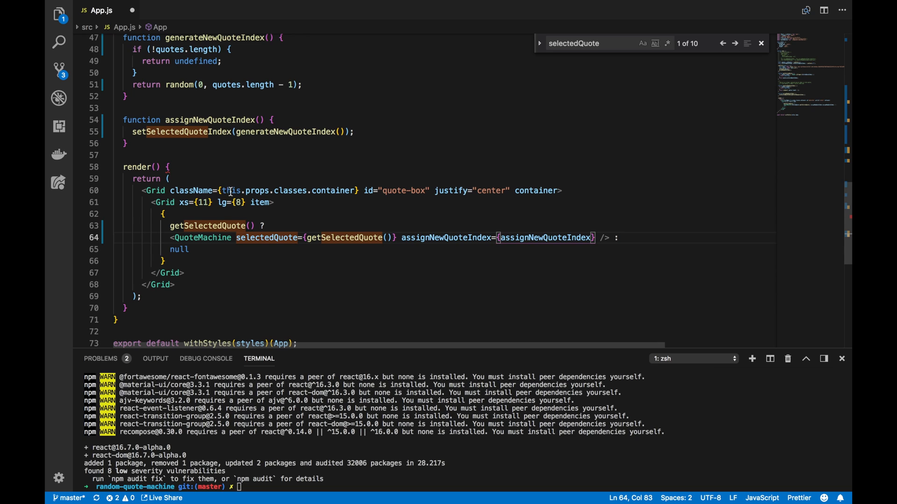
pyautogui.moveTo(222, 190); pyautogui.dragTo(269, 190)
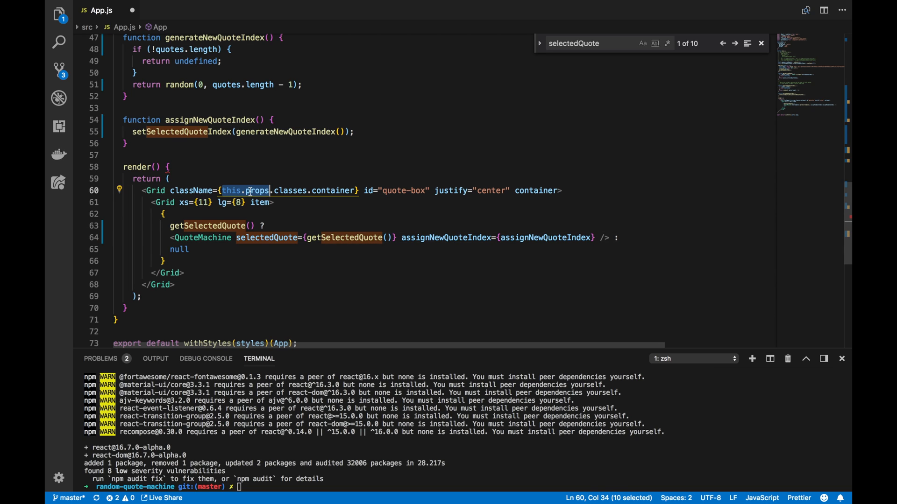
pyautogui.moveTo(257, 191)
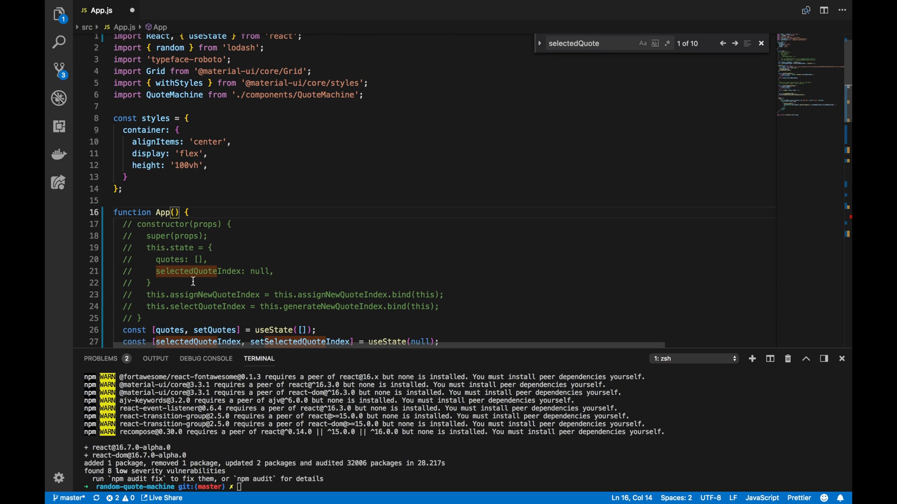
# Destructure { classes } in App's parameters and add useEffect to the React import.
pyautogui.write('{ clas')
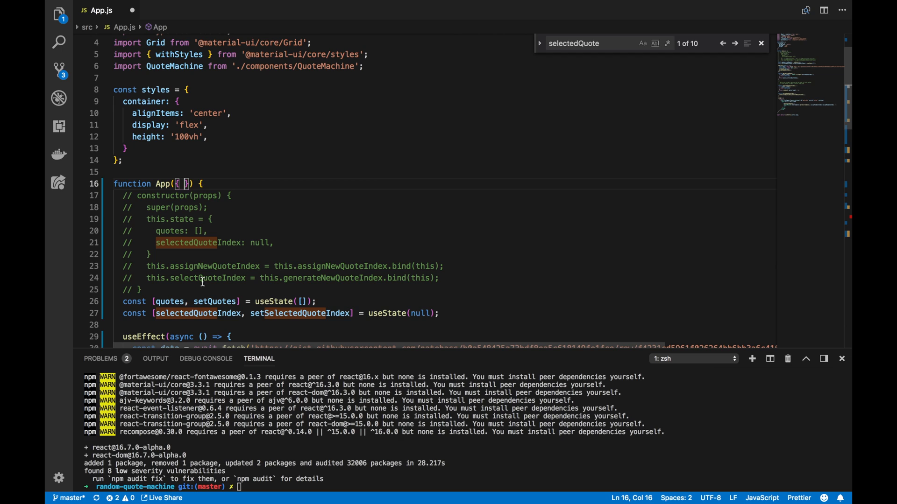
pyautogui.write('props')
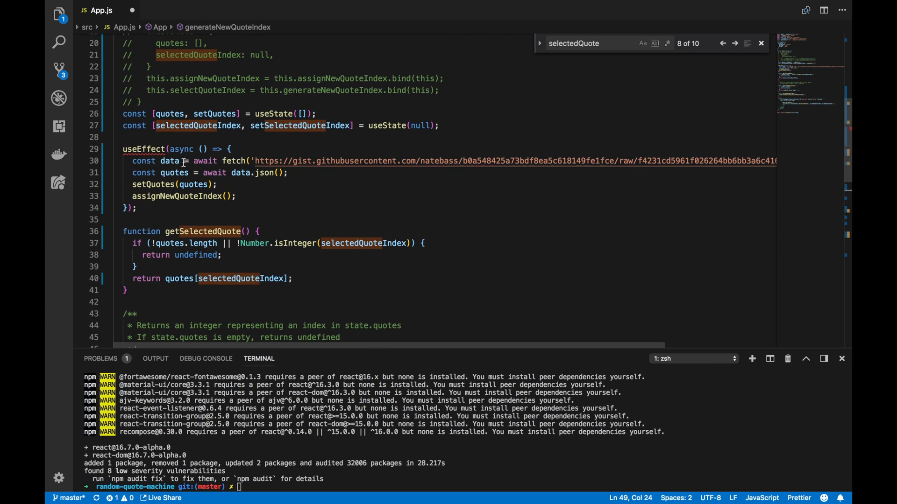
pyautogui.doubleClick(145, 177)
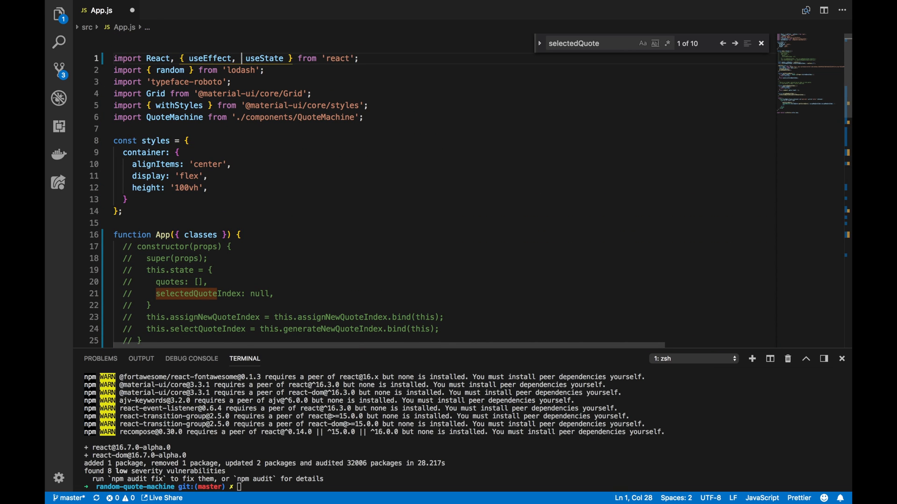
# Give useEffect an empty [] dependency array, then search for 'assignnewq'.
pyautogui.scroll(-3)
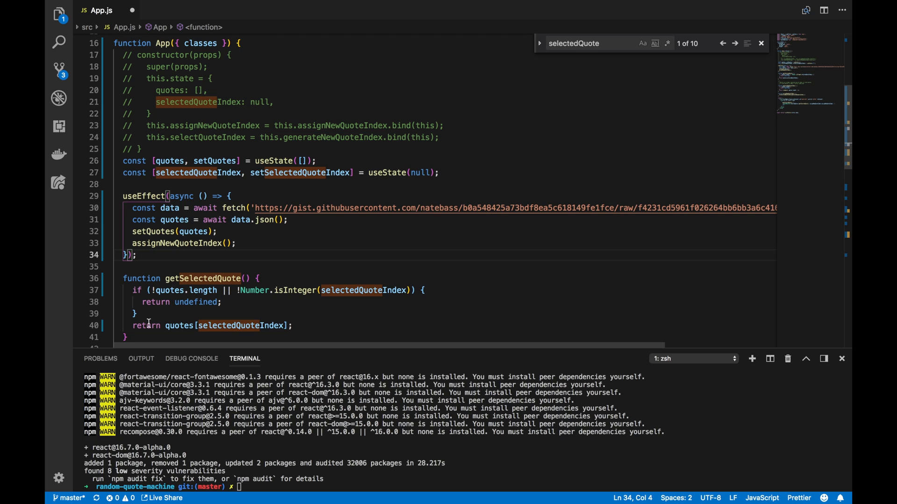
pyautogui.write(', []')
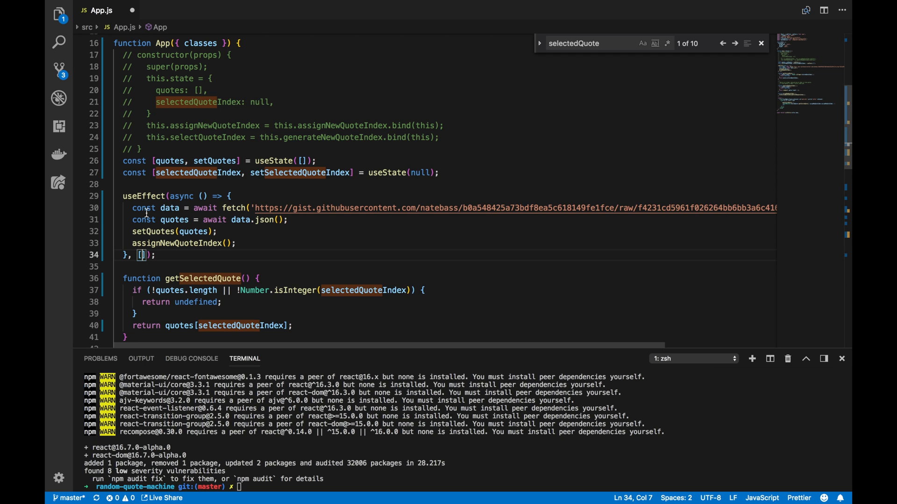
pyautogui.write('quotes')
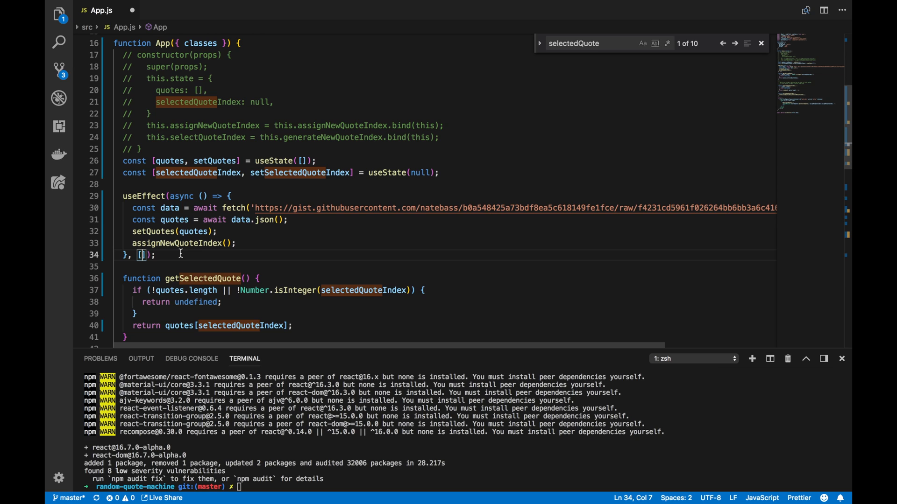
pyautogui.write('assignnewq')
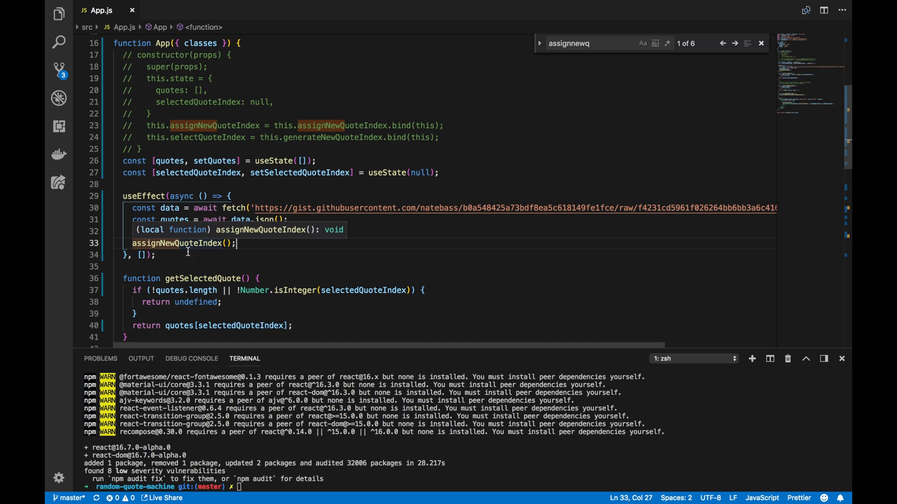
pyautogui.moveTo(179, 250)
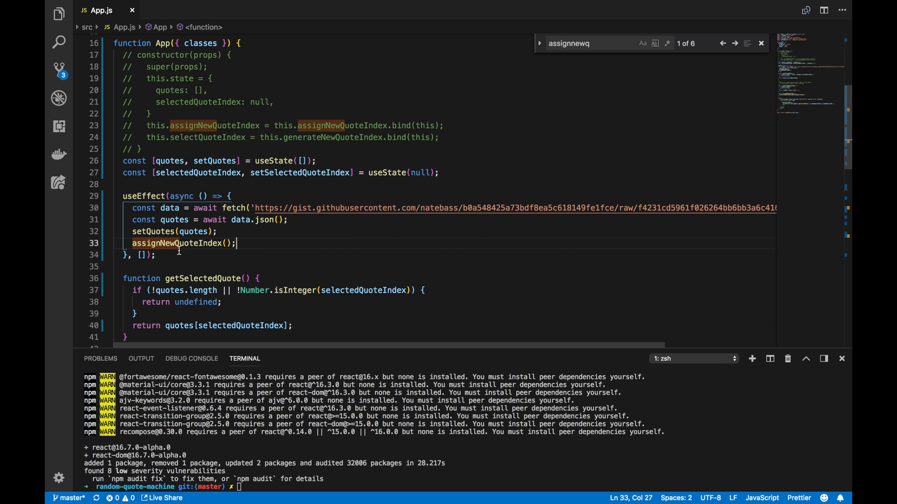
# Replace the assignNewQuoteIndex call on line 33 with setSelectedQuoteIndex(random(0, quotes.length - 1)).
pyautogui.scroll(-3)
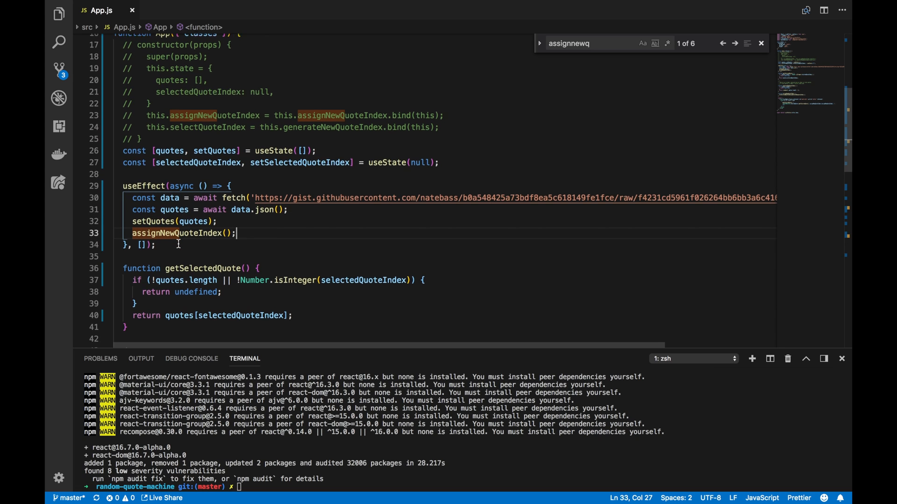
pyautogui.scroll(-3)
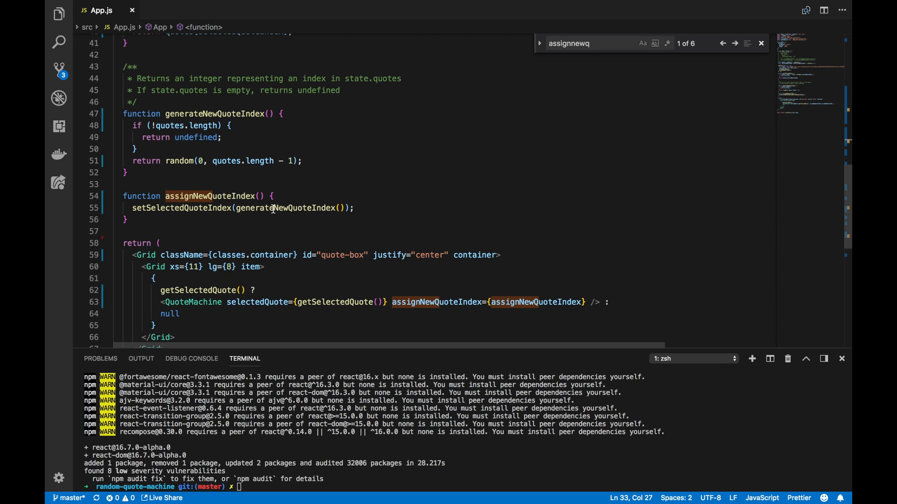
pyautogui.moveTo(209, 152)
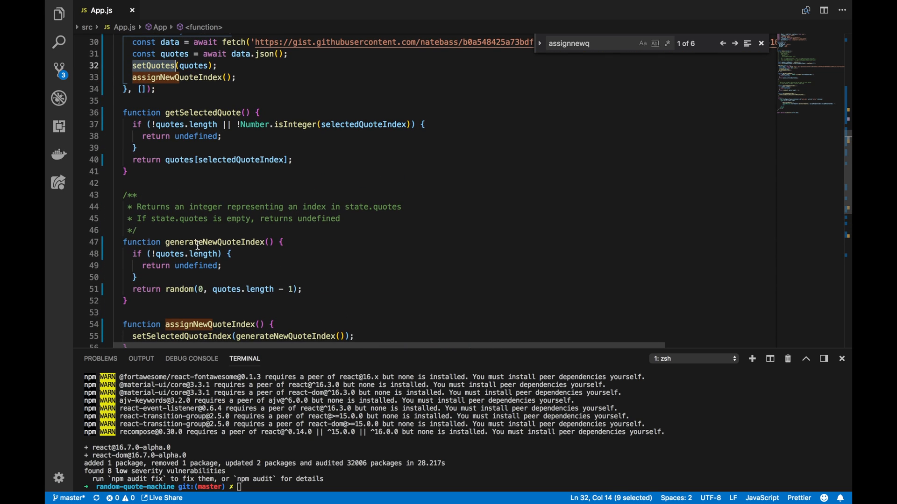
pyautogui.moveTo(184, 187)
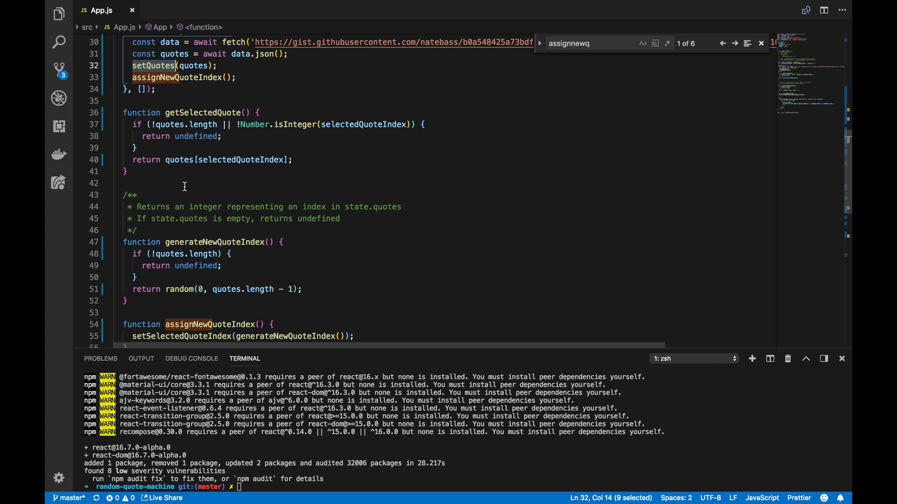
pyautogui.click(229, 65)
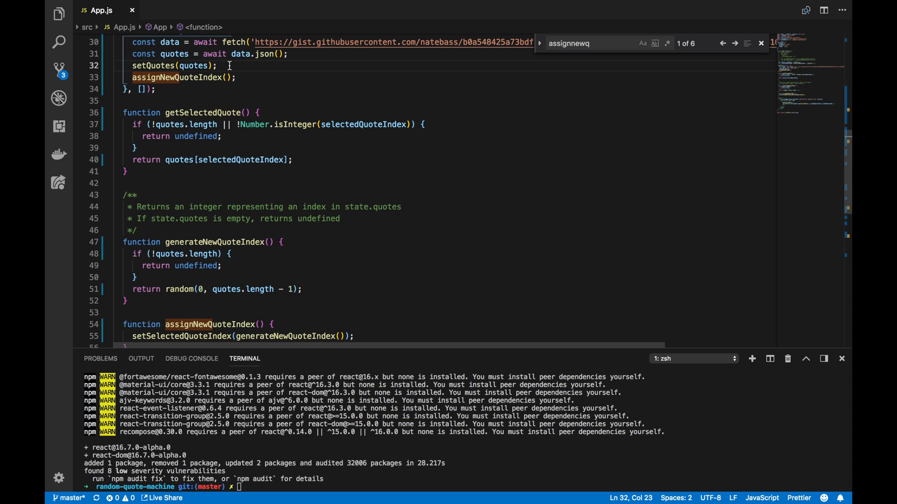
pyautogui.doubleClick(178, 77)
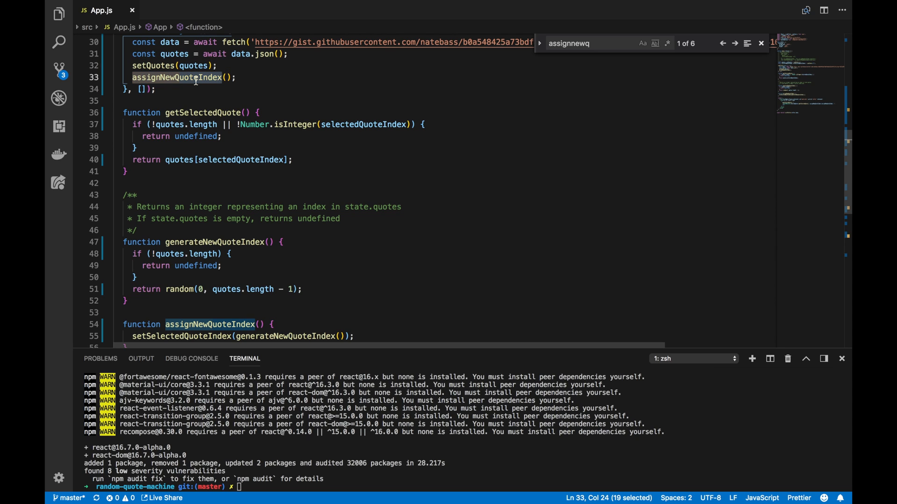
pyautogui.click(237, 78)
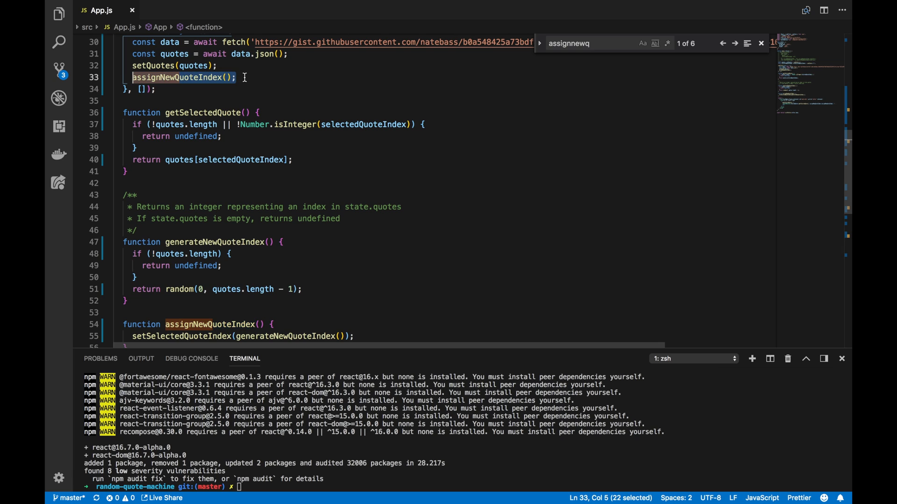
pyautogui.write('setSelected')
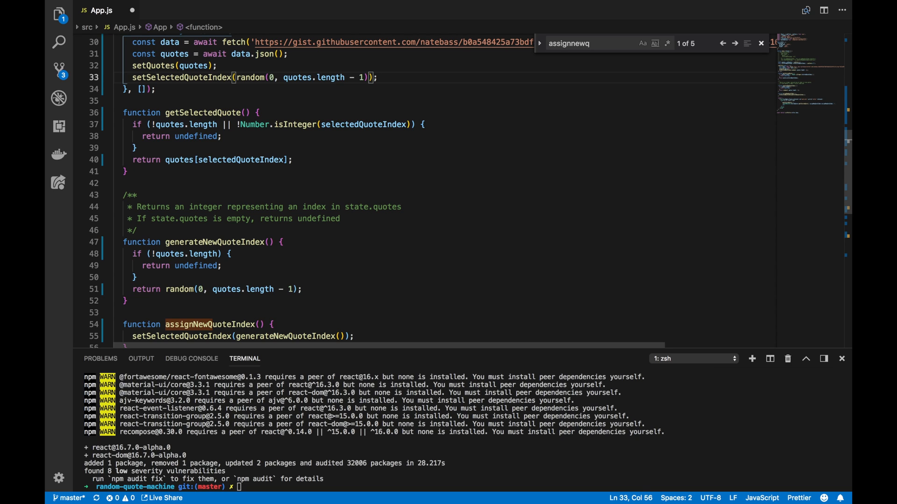
pyautogui.scroll(-3)
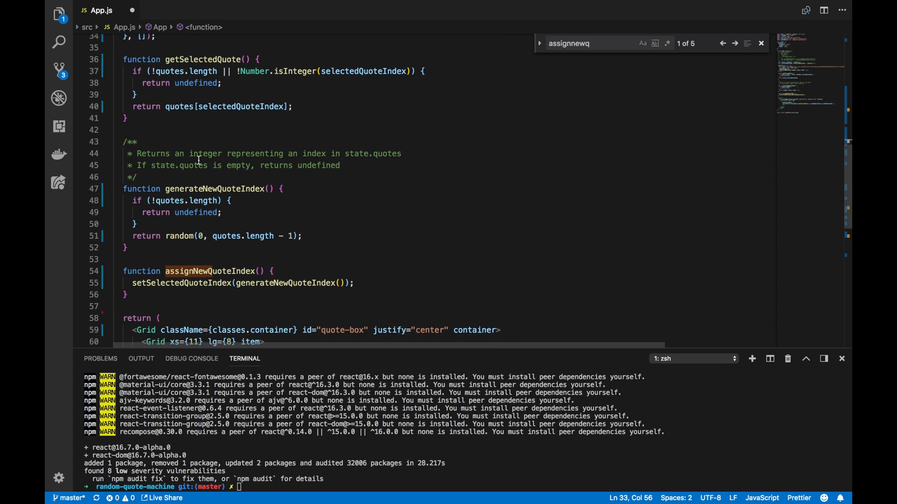
pyautogui.scroll(-3)
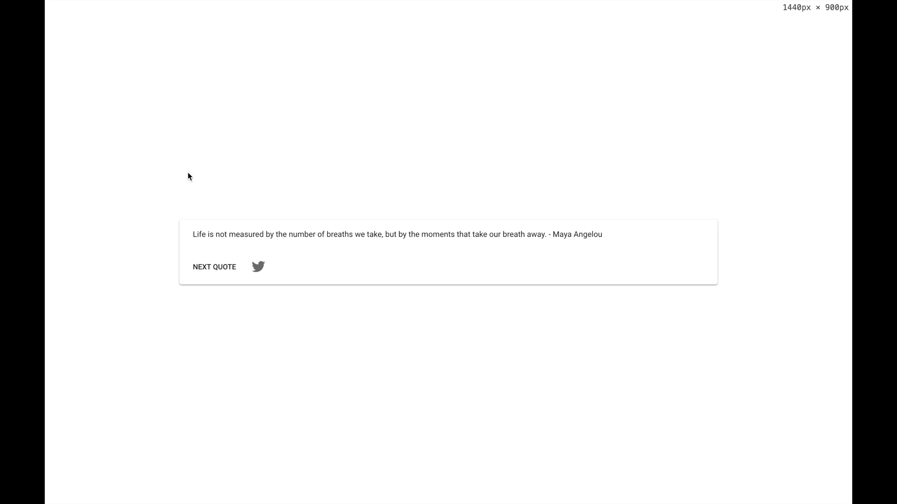
# Show another random quote with NEXT QUOTE, then try the Twitter share icon.
pyautogui.click(214, 267)
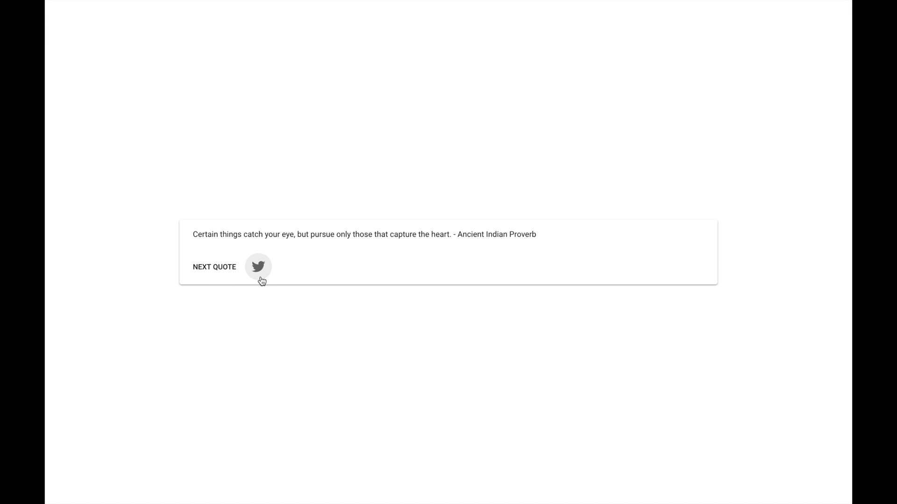
pyautogui.click(258, 267)
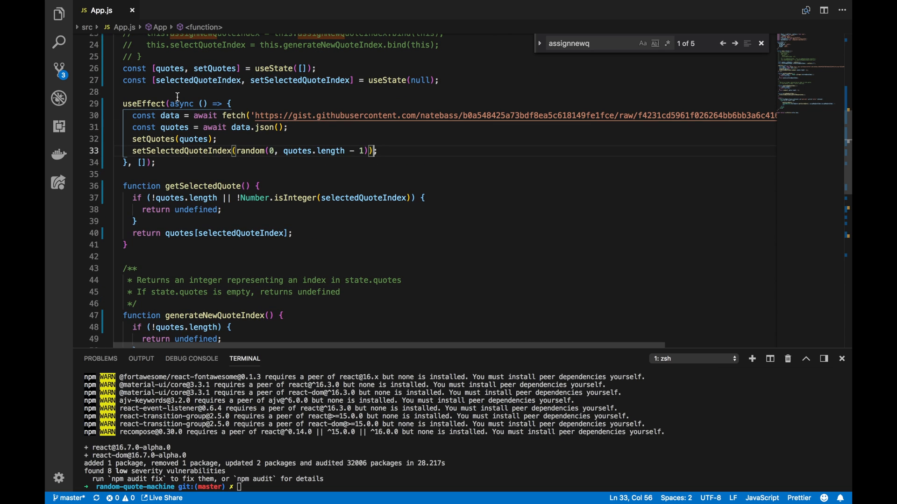
# Select the effect's async keyword and scroll down through App.js.
pyautogui.doubleClick(180, 104)
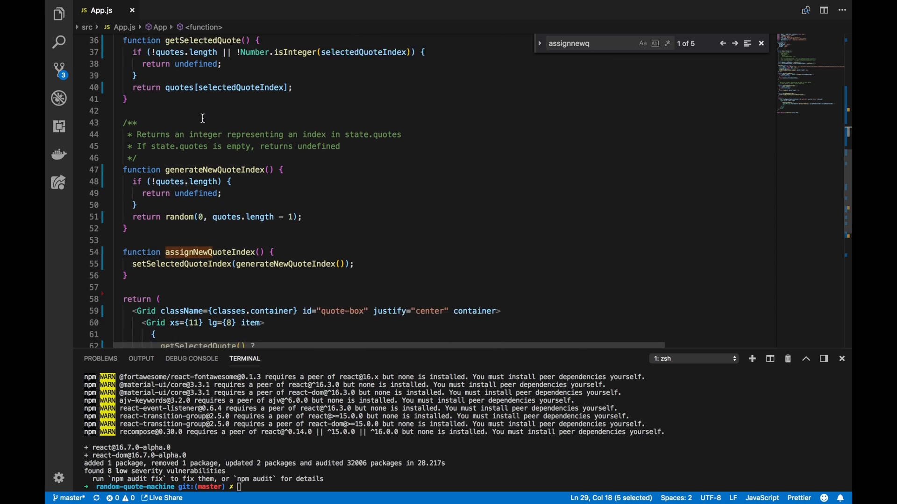
pyautogui.scroll(-3)
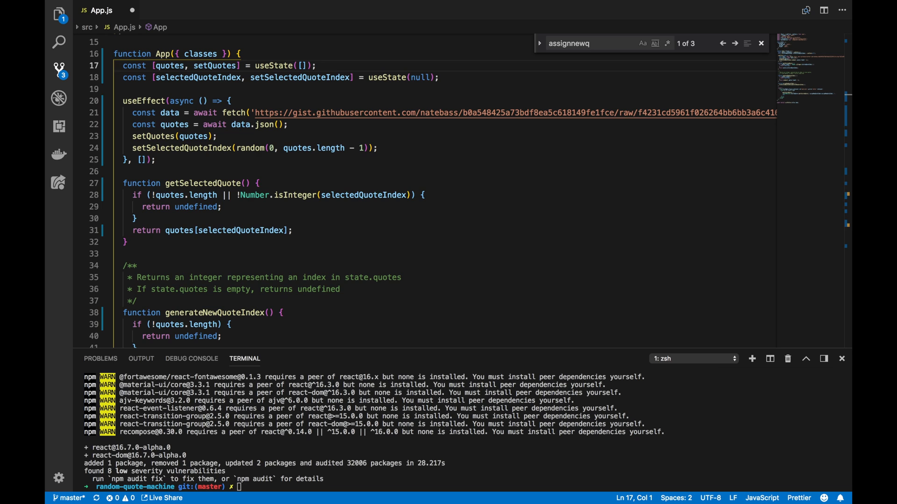
pyautogui.moveTo(275, 112)
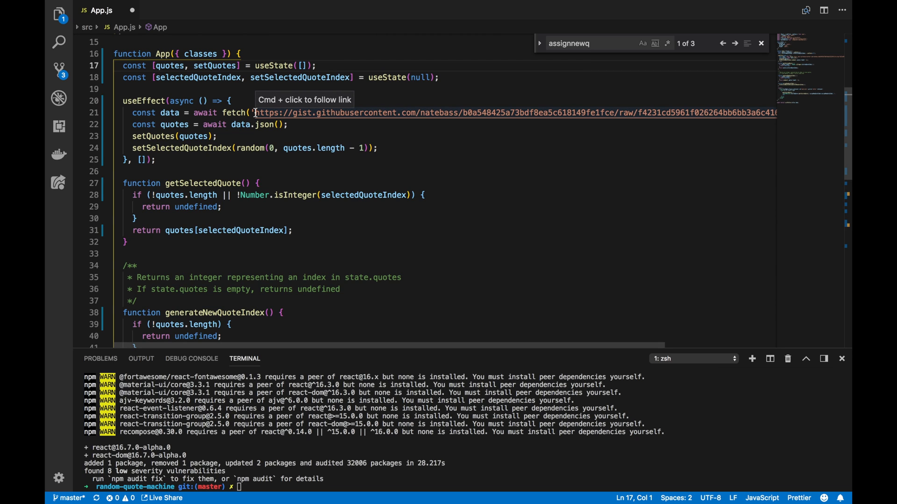